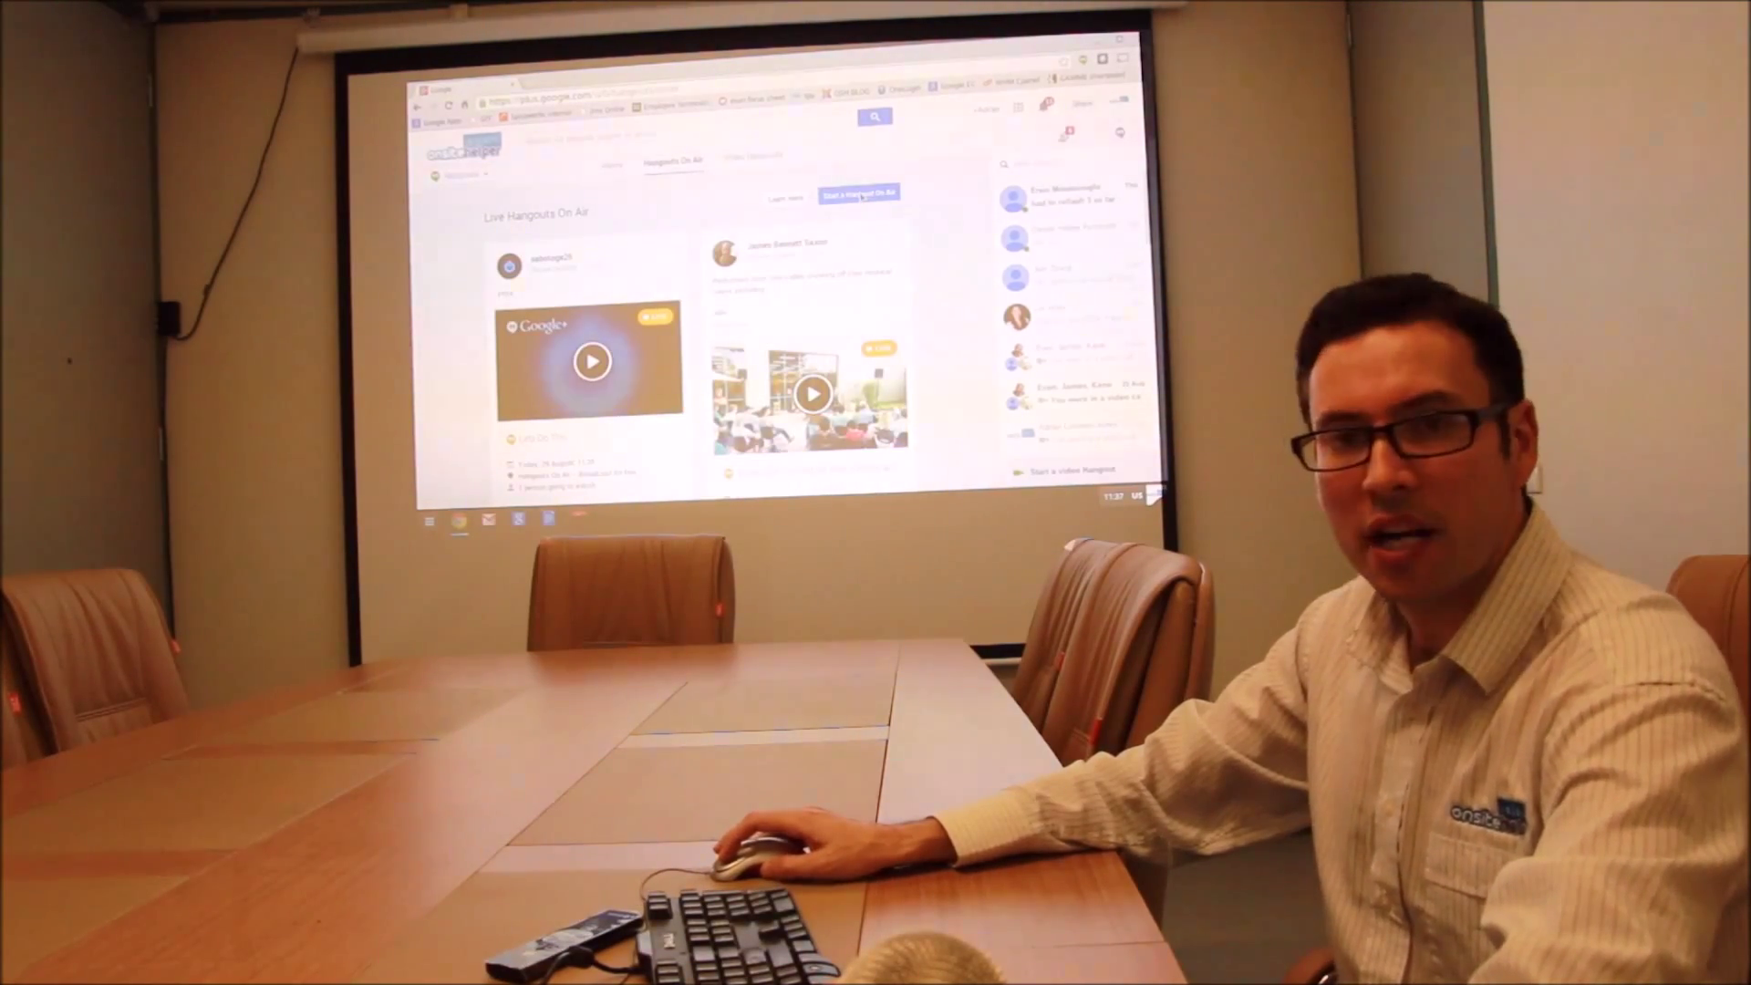
Step: Start playback of the 'test' broadcast recording from its thumbnail on the event page
click(859, 191)
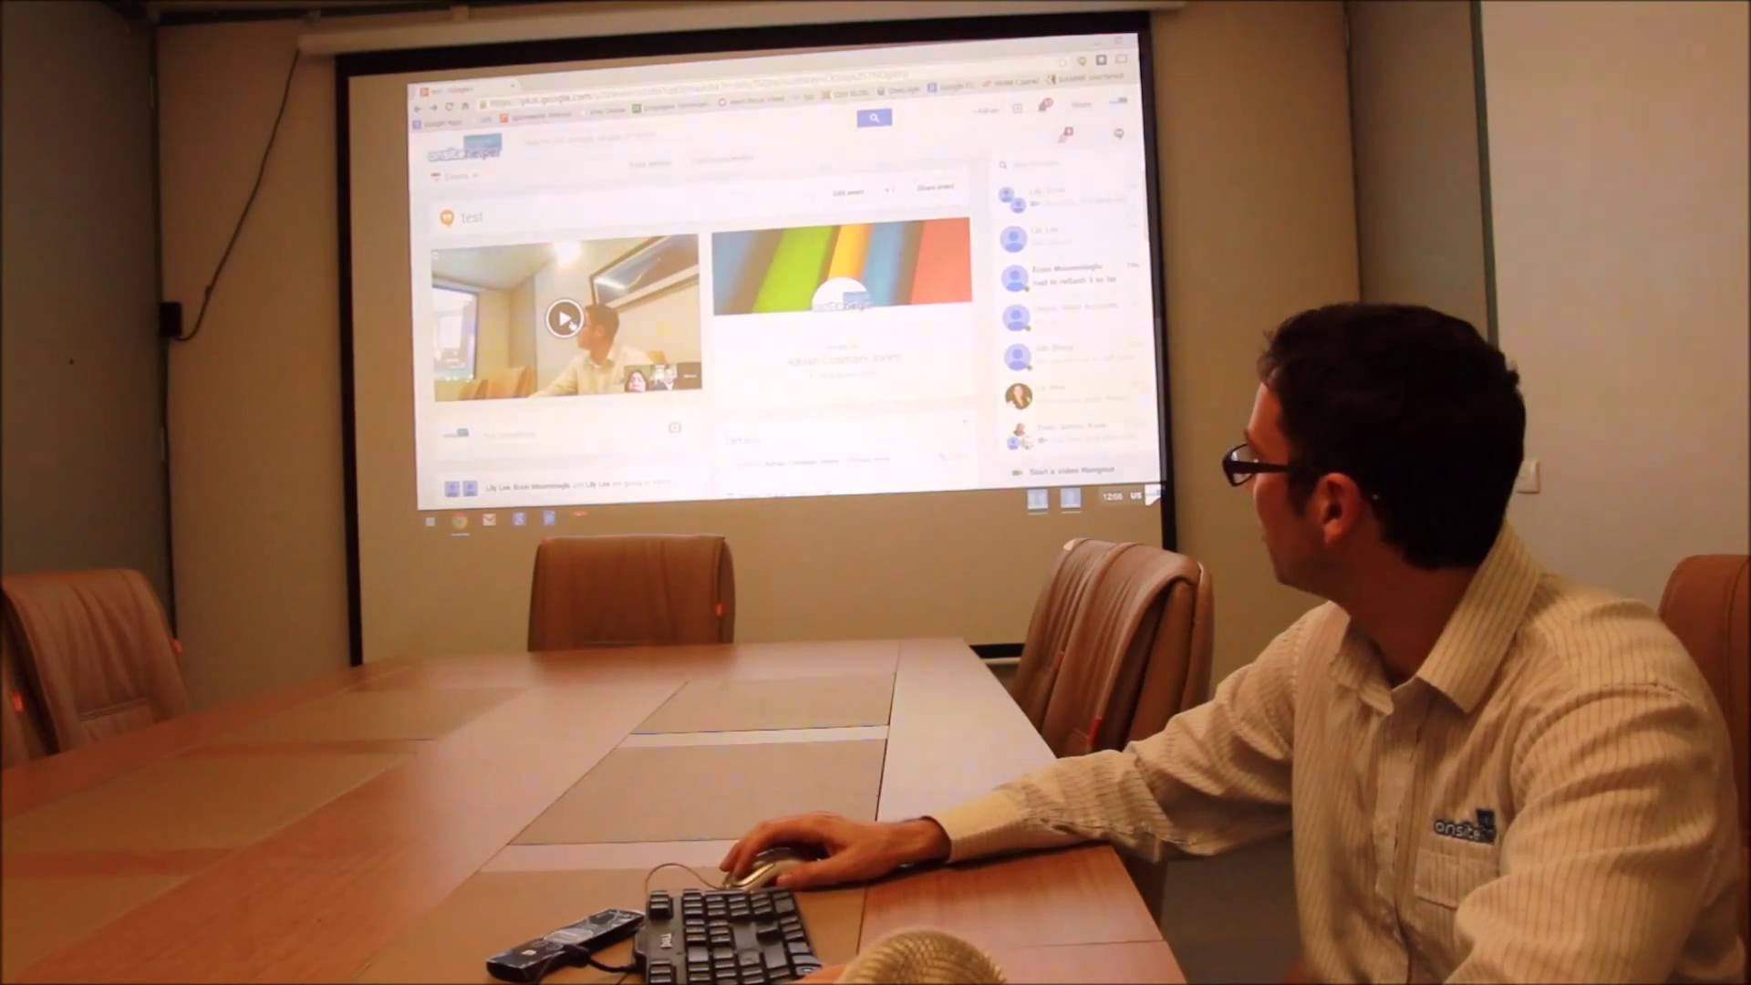
click(563, 317)
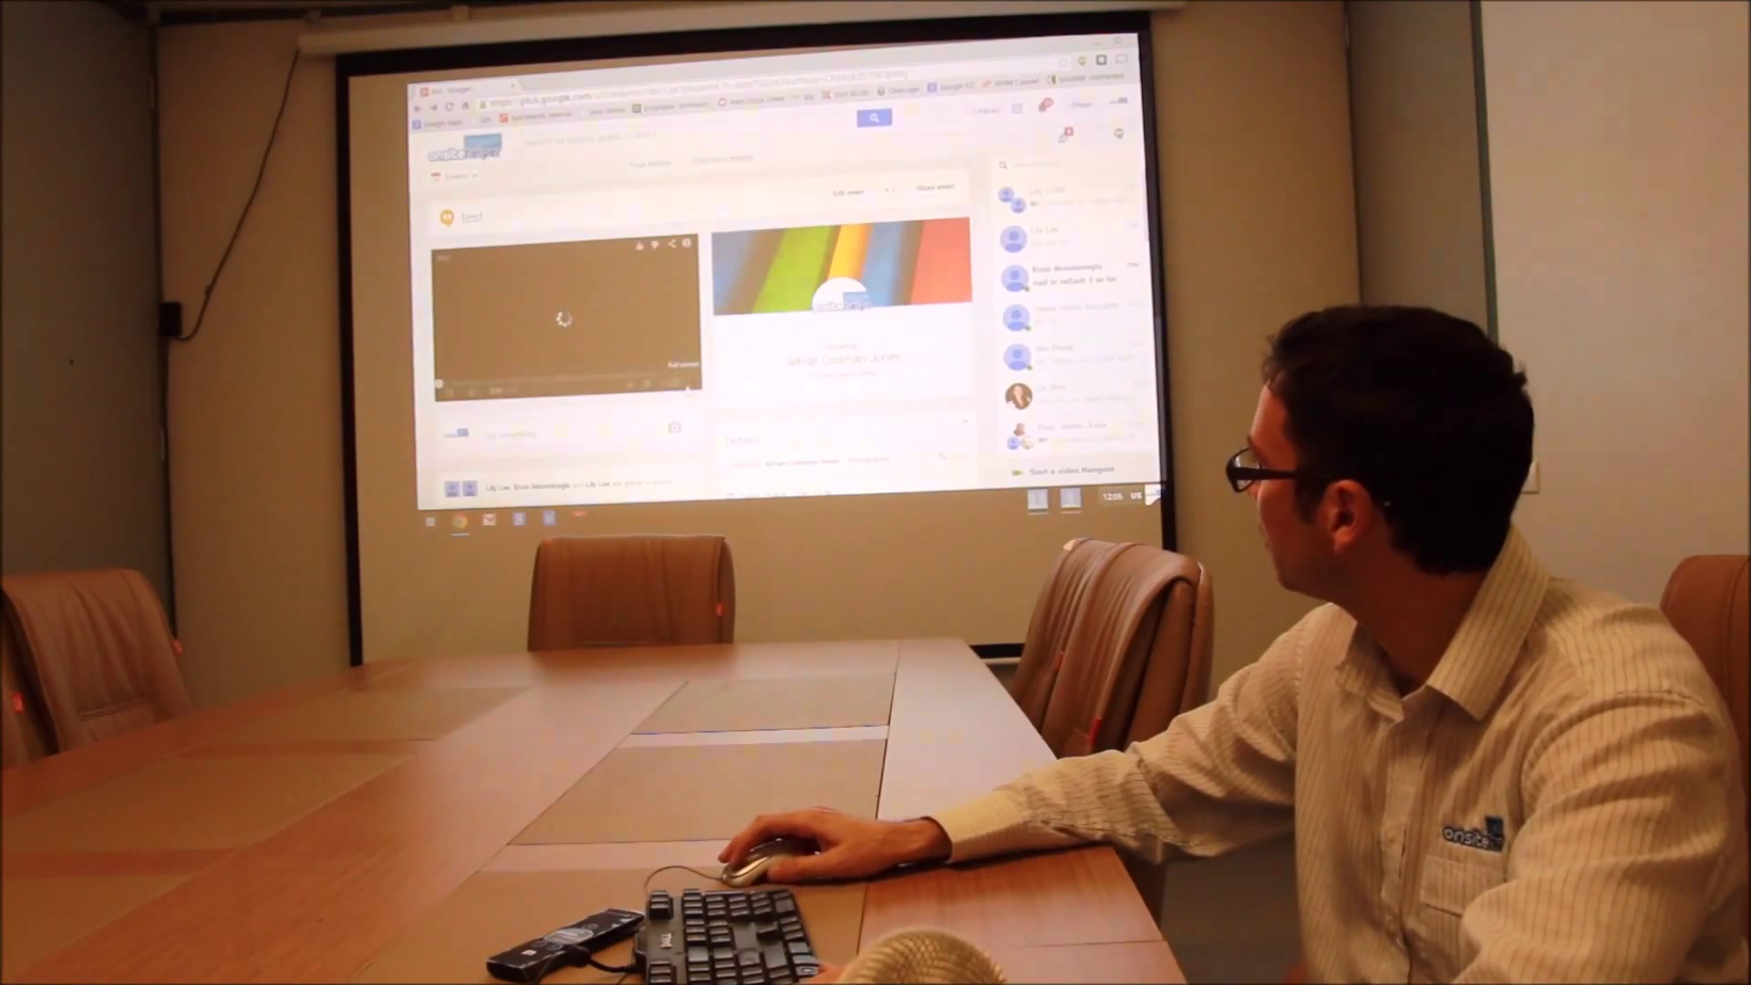